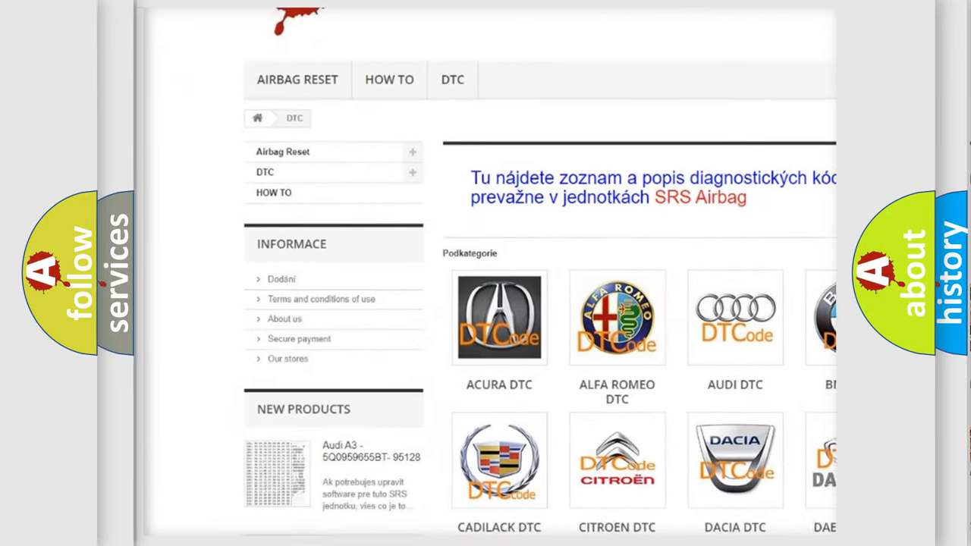
scroll("down", 3)
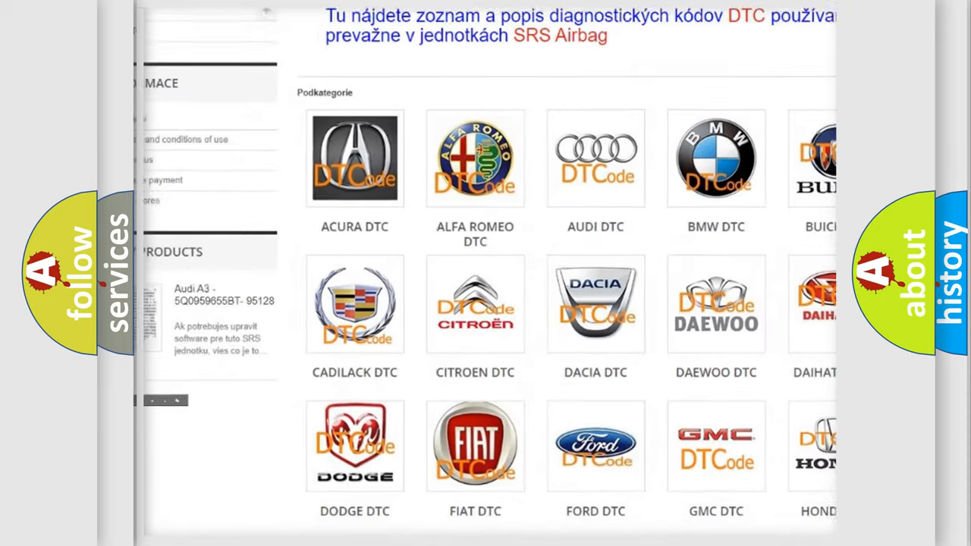
scroll("down", 3)
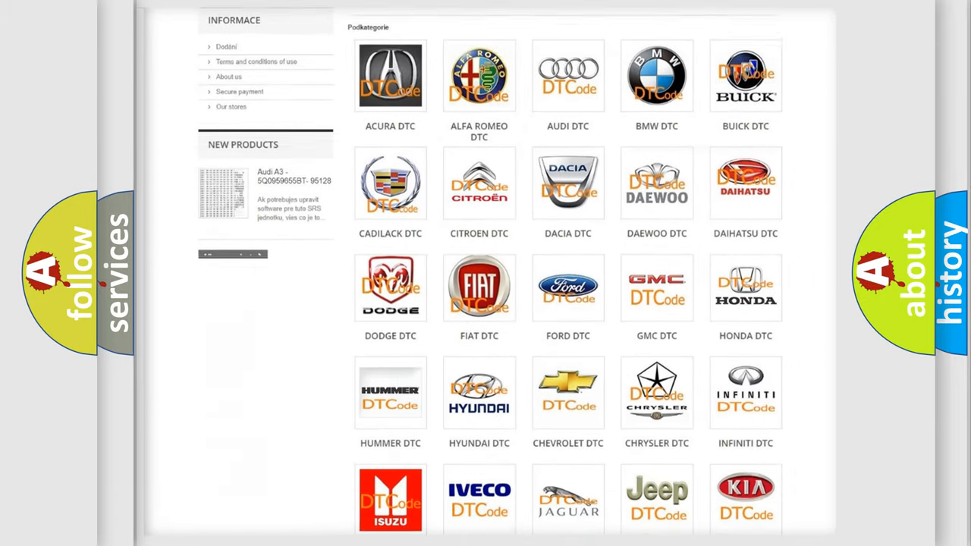
scroll("down", 3)
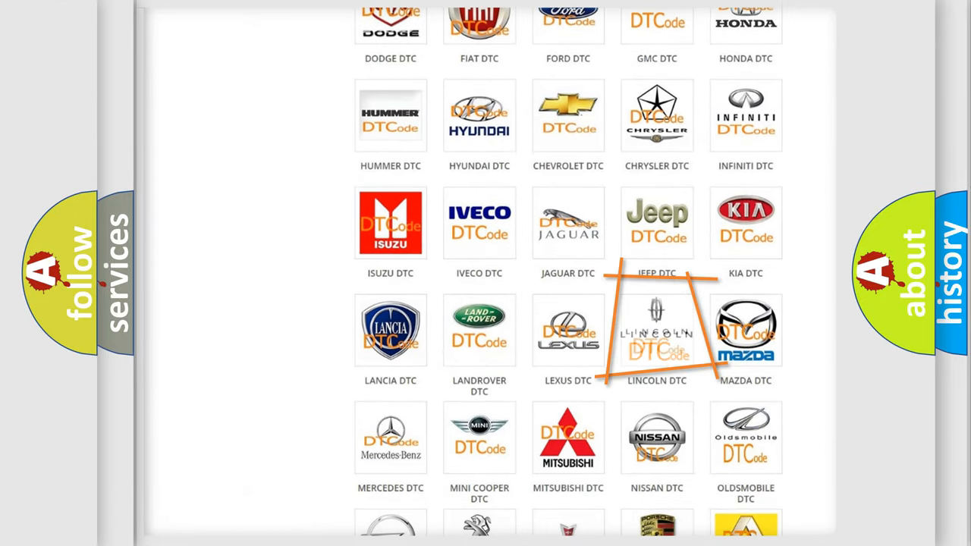